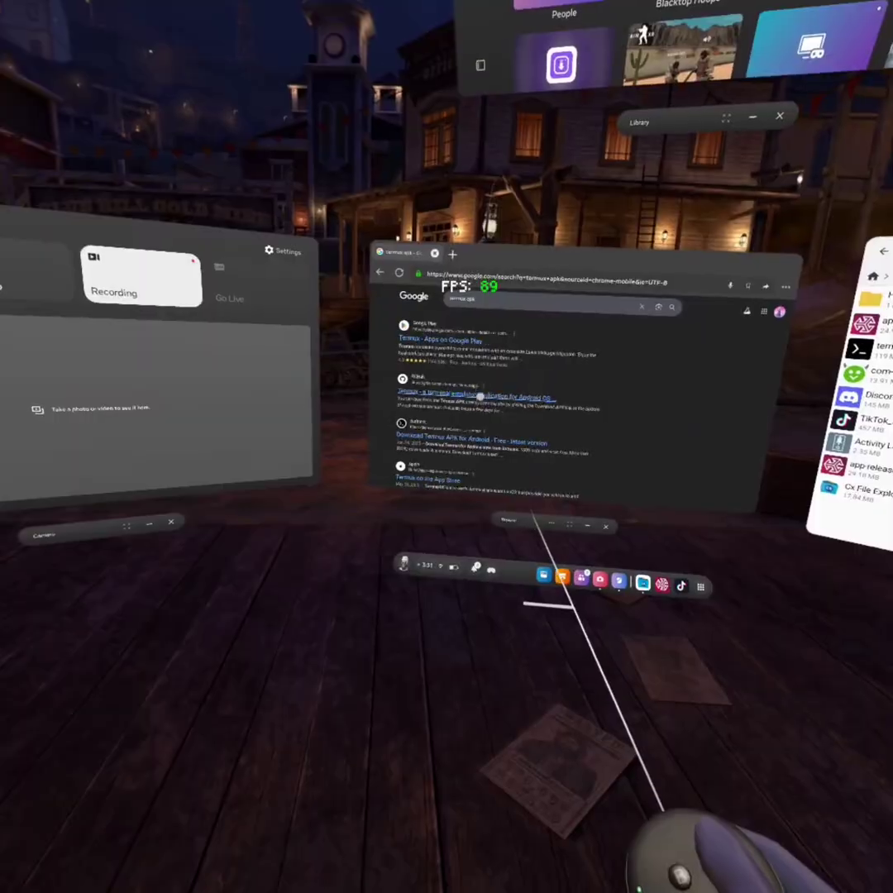
Open the Termux APK download result from the Google search
{"action": "left_click", "coordinate": [449, 397]}
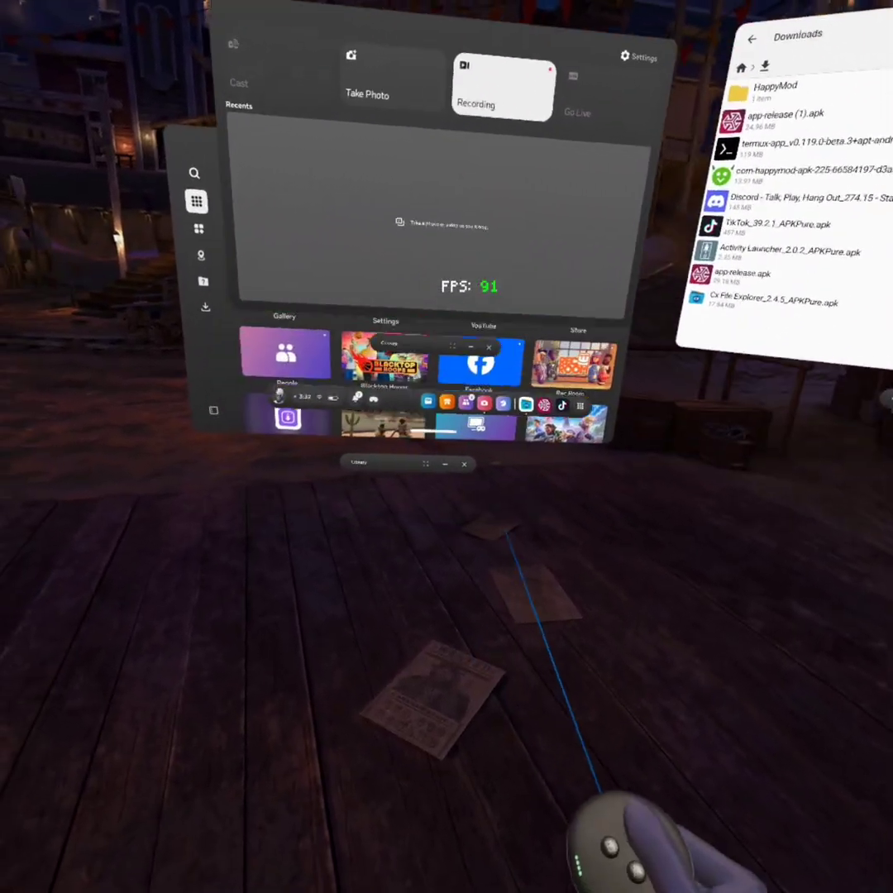
Open the downloaded Termux APK from Files > Downloads to install it
{"action": "left_click", "coordinate": [197, 201]}
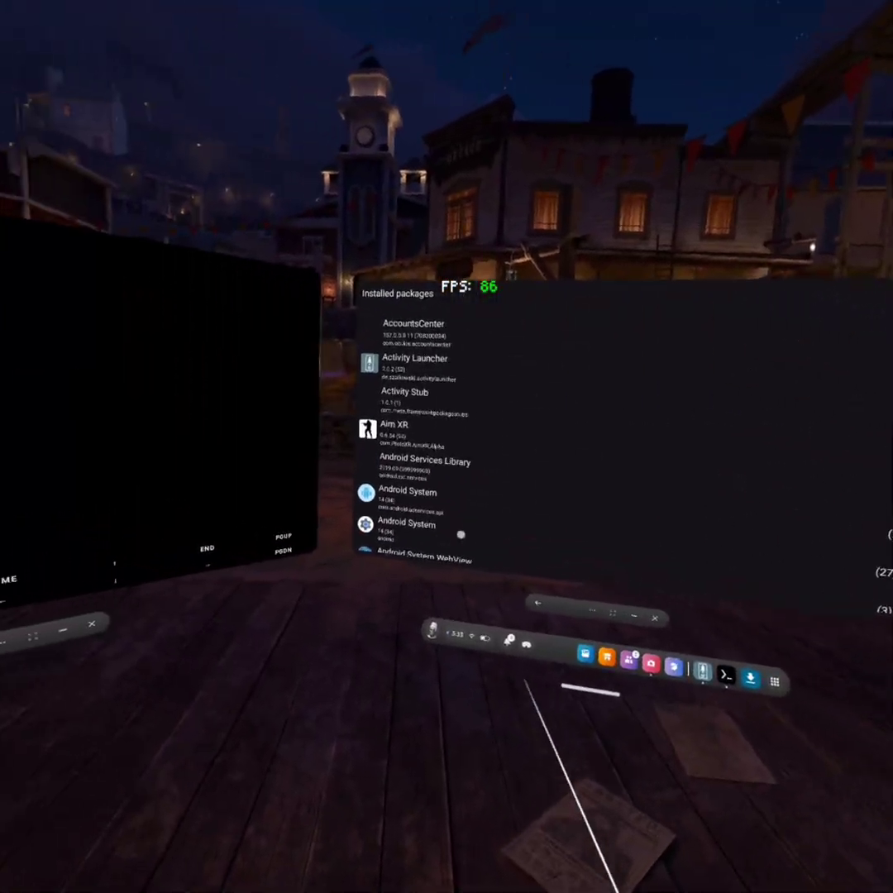
Search Activity Launcher for 'setting' and open com.android.settings.Settings
{"action": "left_click", "coordinate": [405, 318]}
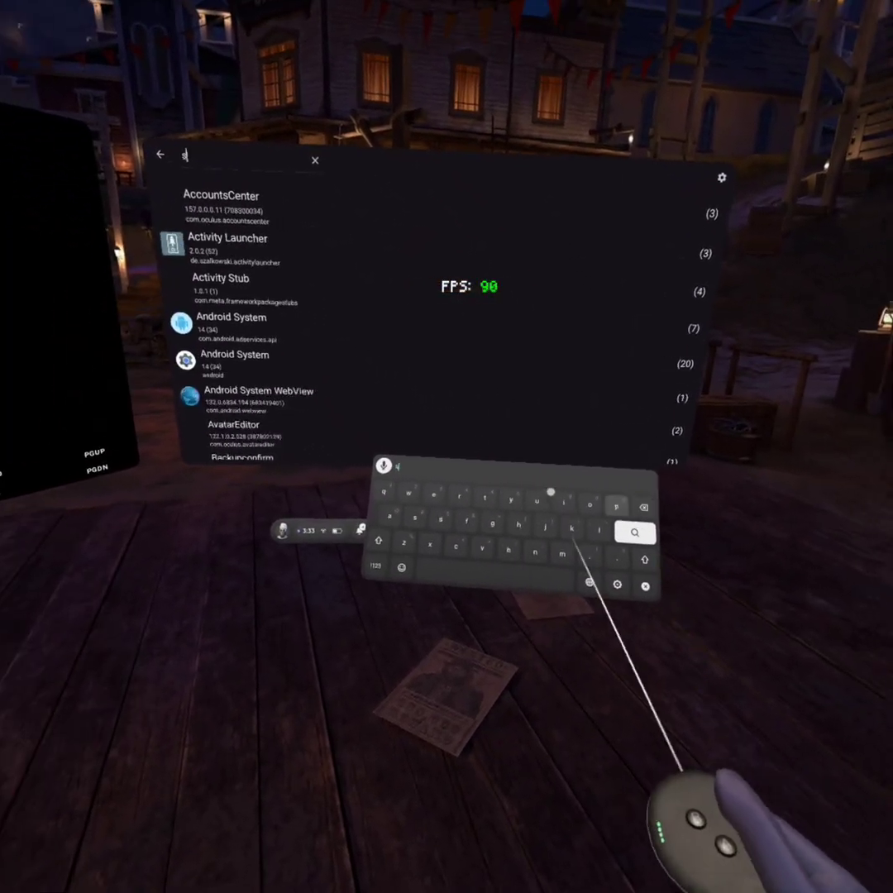
{"action": "type", "text": "settings"}
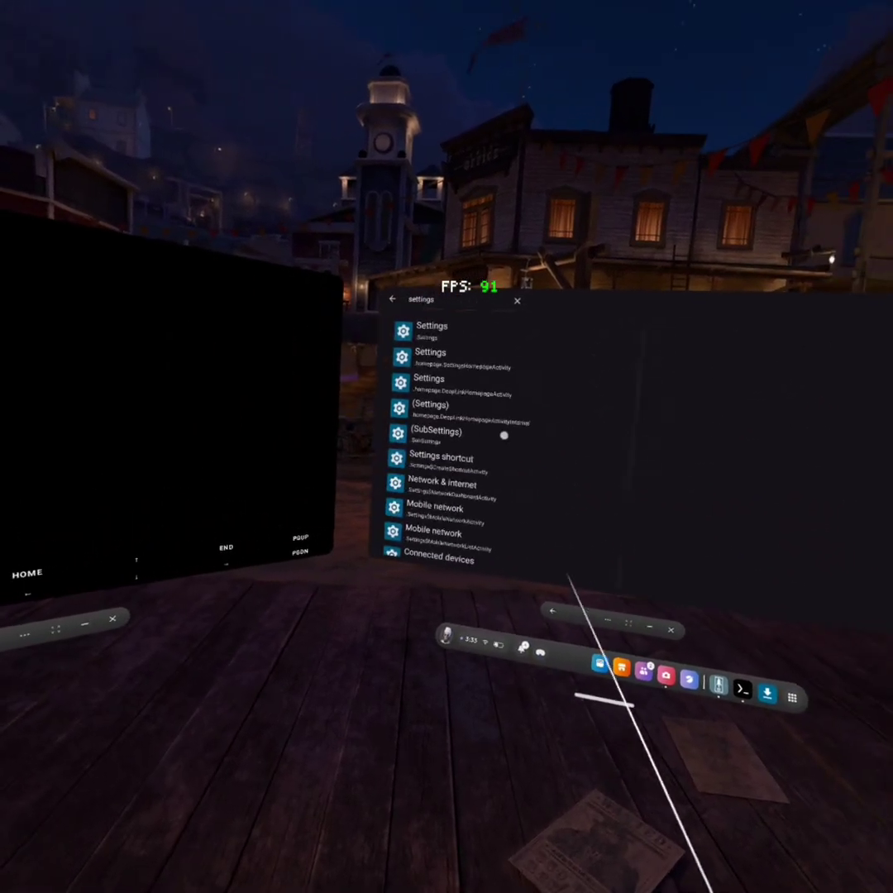
{"action": "left_click", "coordinate": [430, 325]}
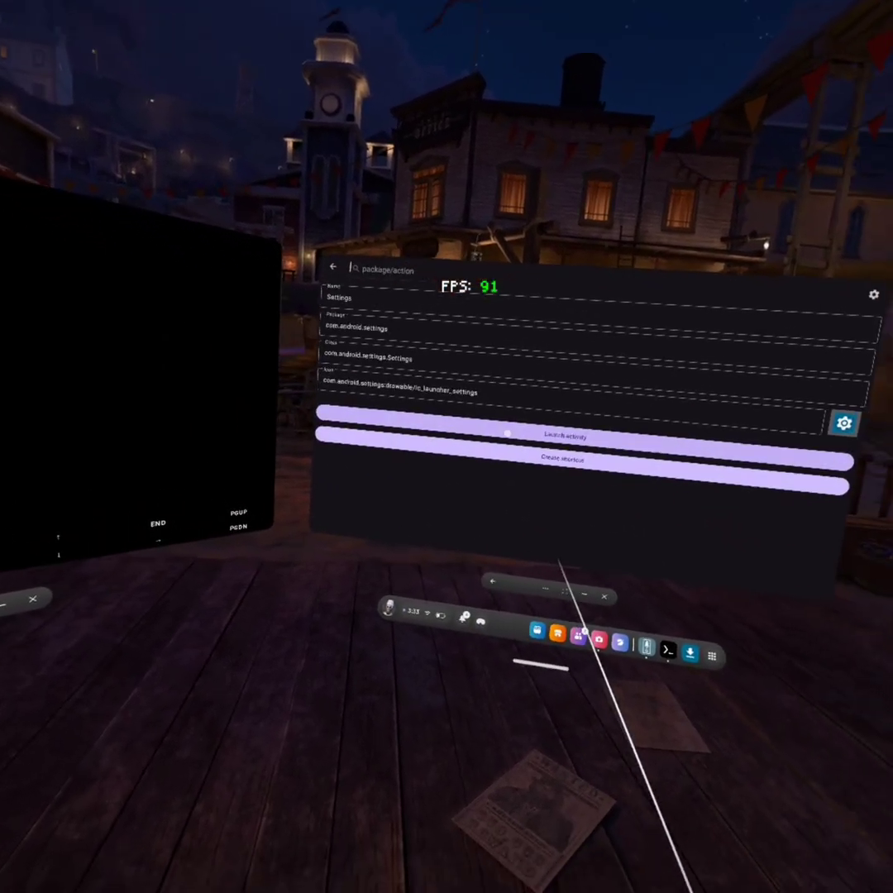
{"action": "left_click", "coordinate": [562, 437]}
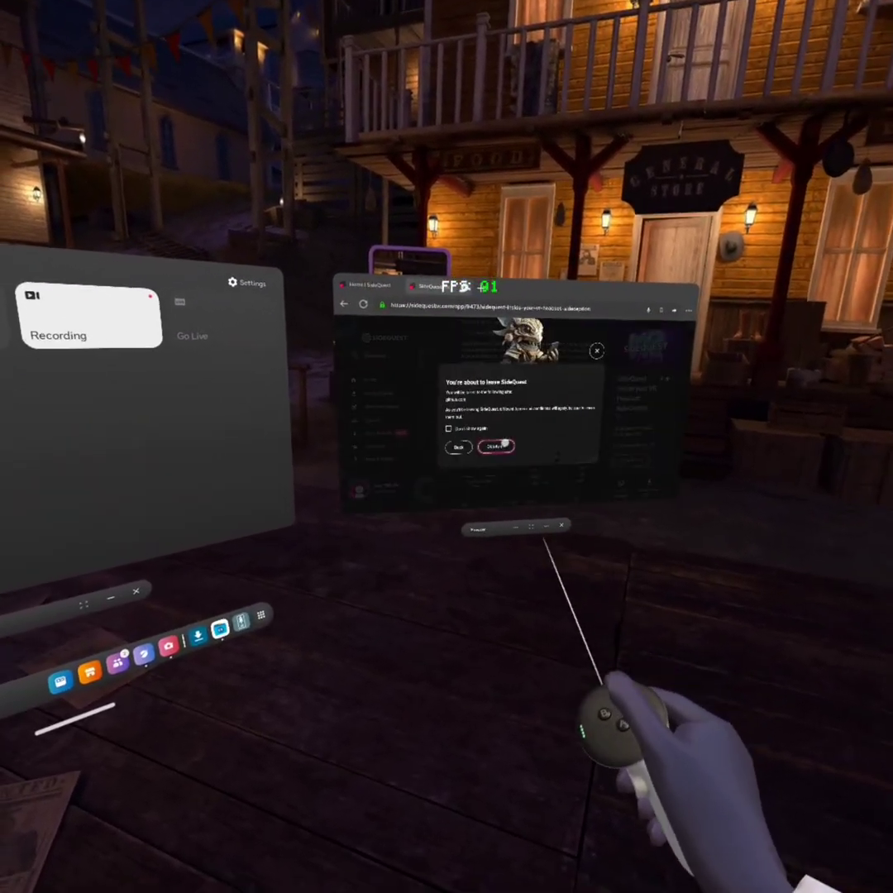
Accept the 'You're about to leave SideQuest' warning with Continue
{"action": "left_click", "coordinate": [496, 446]}
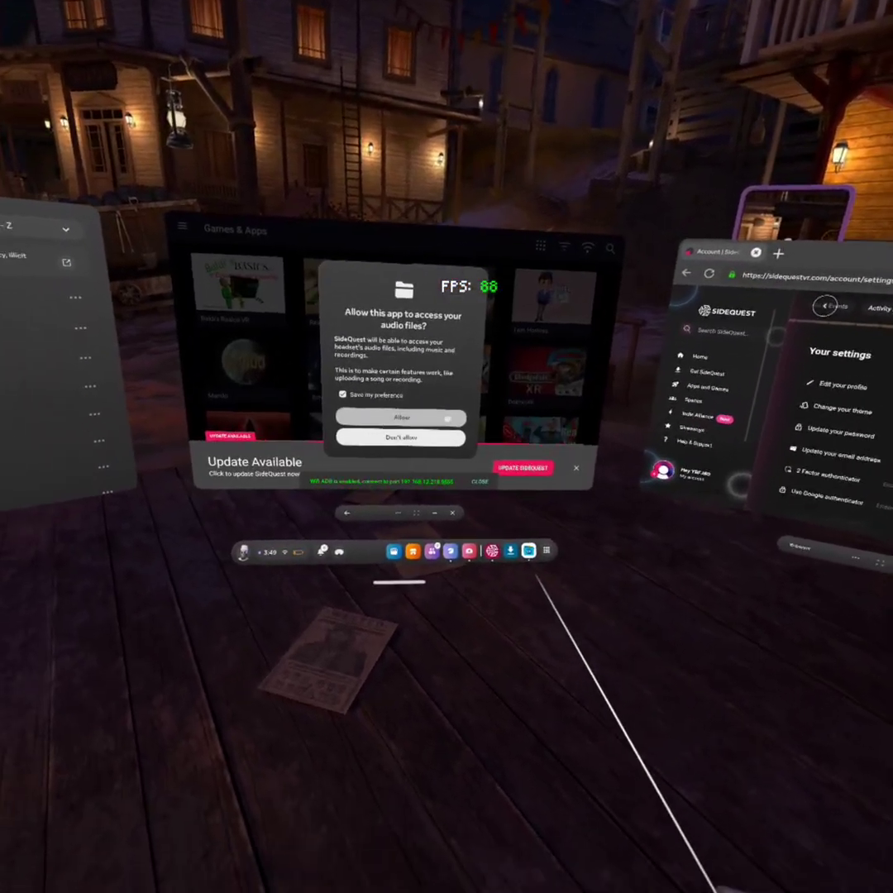
Start the SideQuest update from the Update Available banner
{"action": "left_click", "coordinate": [400, 417]}
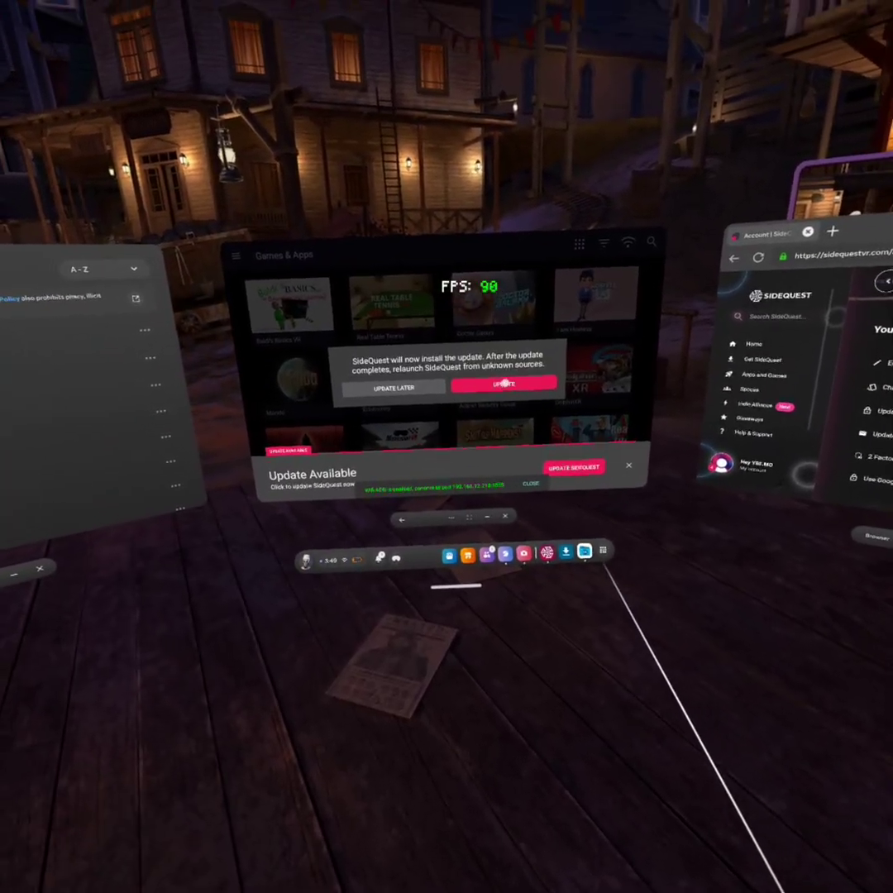
Allow SideQuest to install apps from this source and confirm its update
{"action": "left_click", "coordinate": [505, 384]}
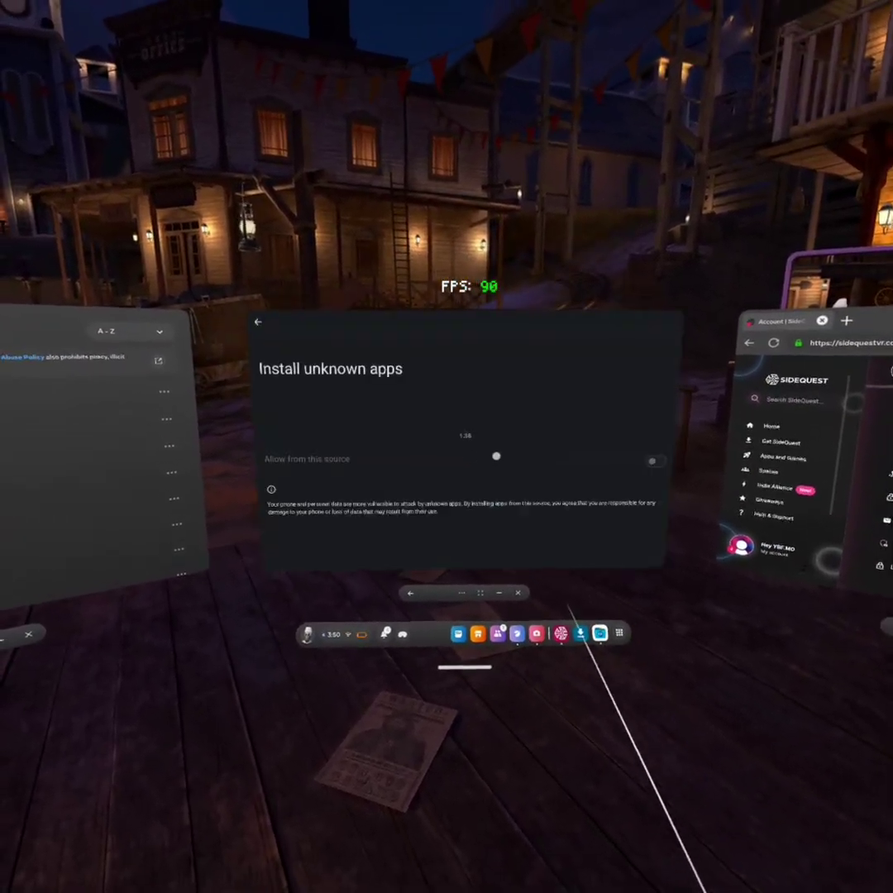
{"action": "left_click", "coordinate": [655, 460]}
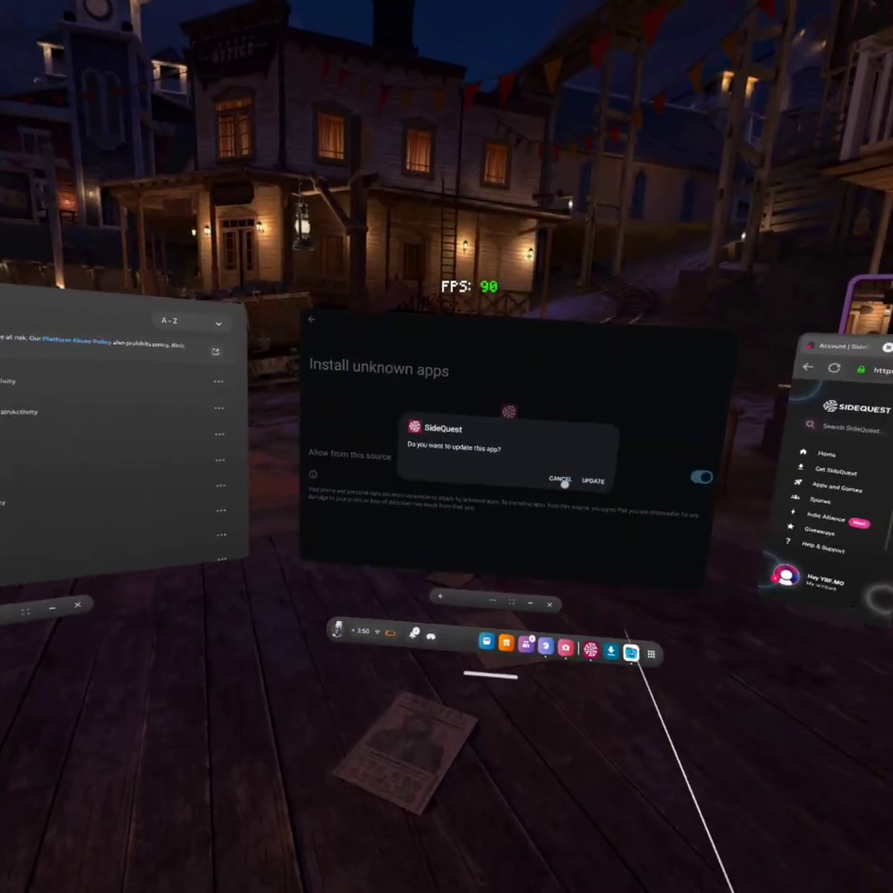
{"action": "left_click", "coordinate": [593, 481]}
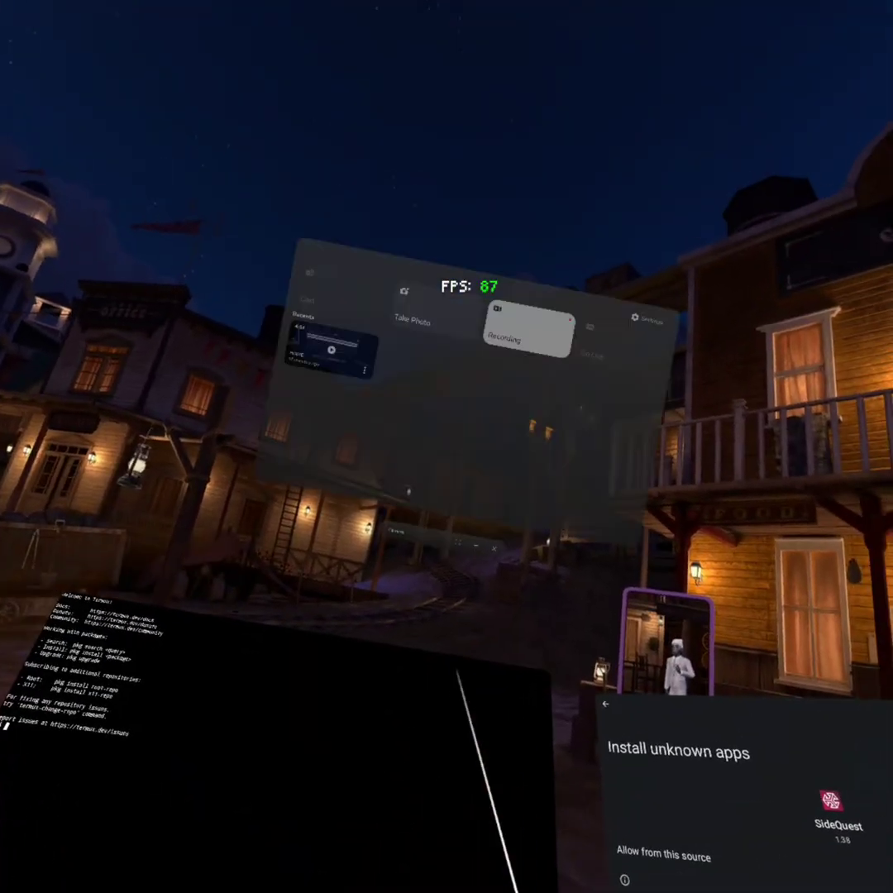
{"action": "mouse_move", "coordinate": [447, 447]}
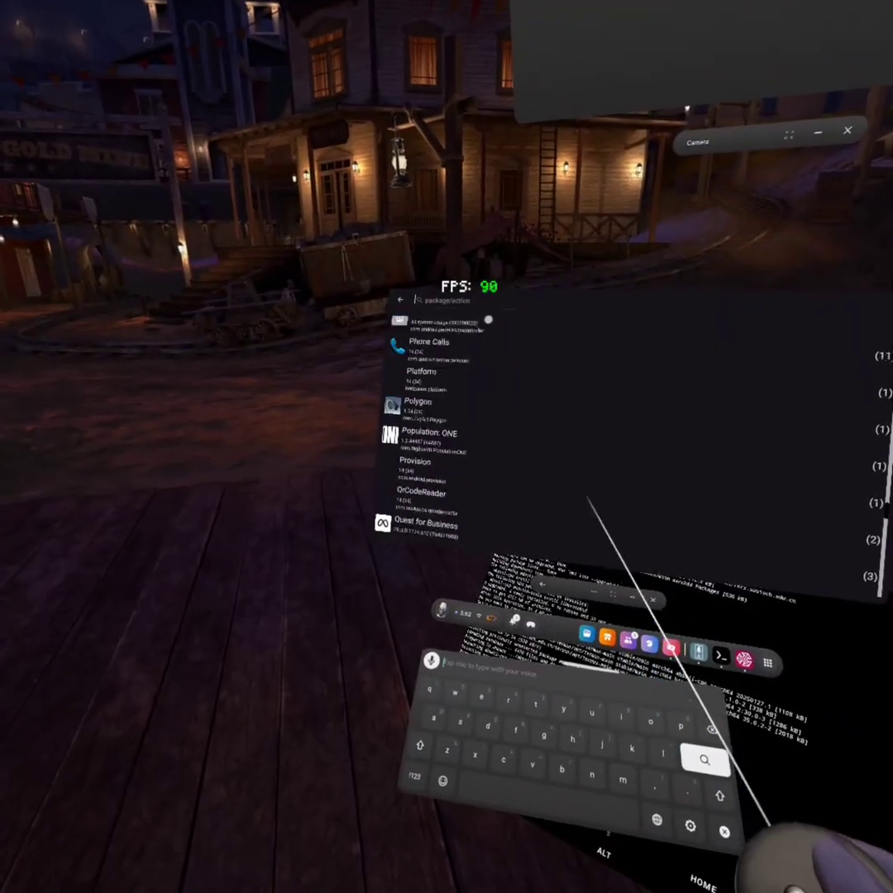
Scroll down Activity Launcher's installed apps list past Phone Calls, Polygon and QrCodeReader
{"action": "scroll", "scroll_direction": "down", "scroll_amount": 3}
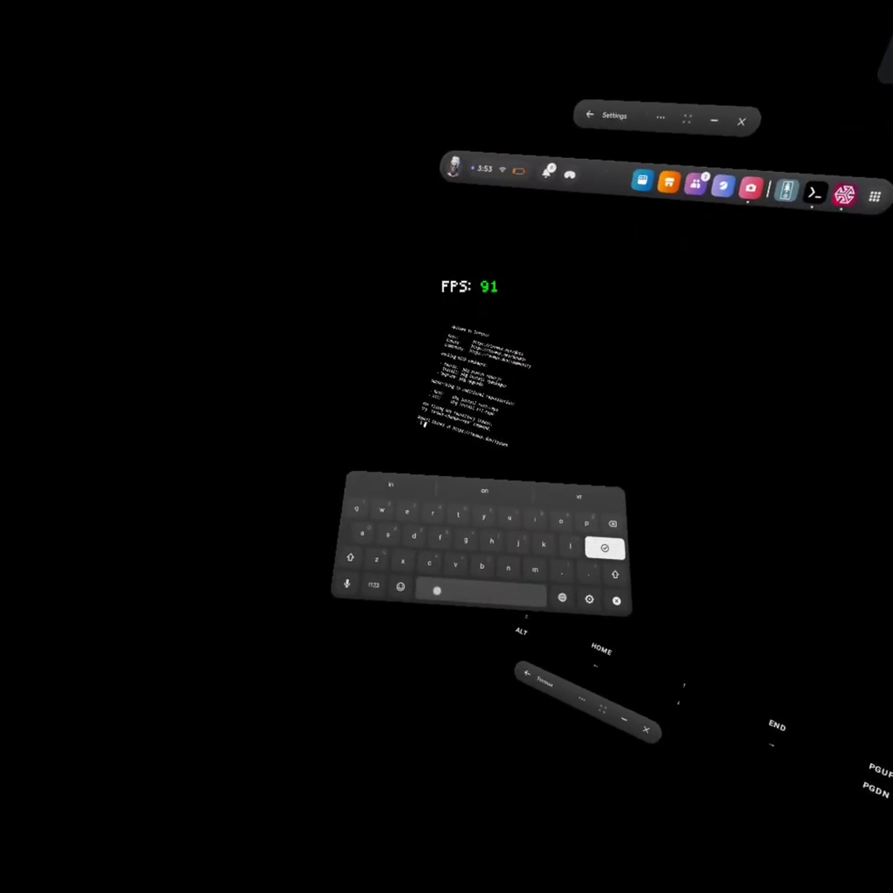
Switch Termux's on-screen keyboard to the ?123 number and symbol keys
{"action": "left_click", "coordinate": [374, 587]}
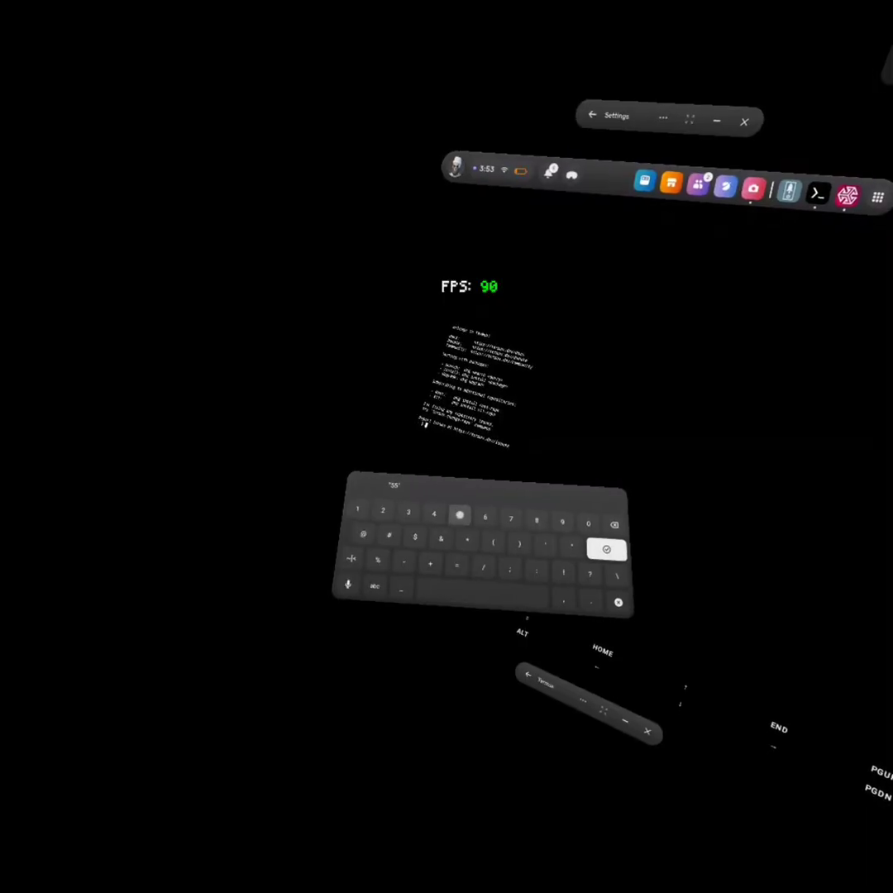